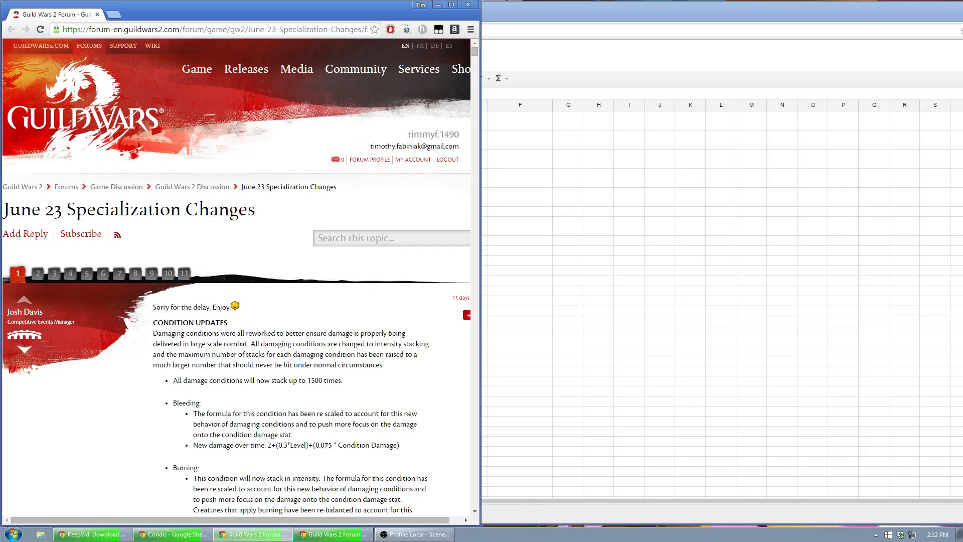
Step: Review the June 23 condition formulas in the forum, then switch to the Condis spreadsheet
scroll("down", 3)
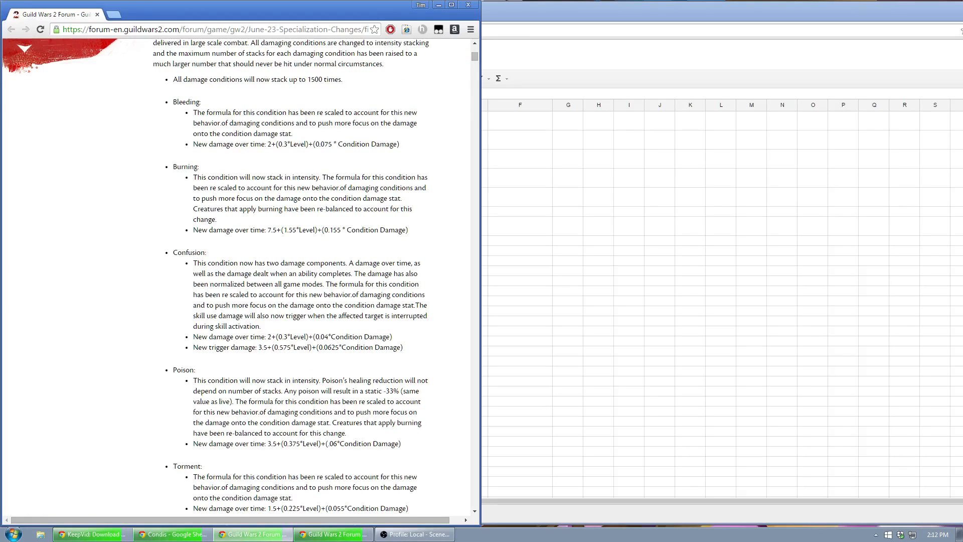
left_click(171, 533)
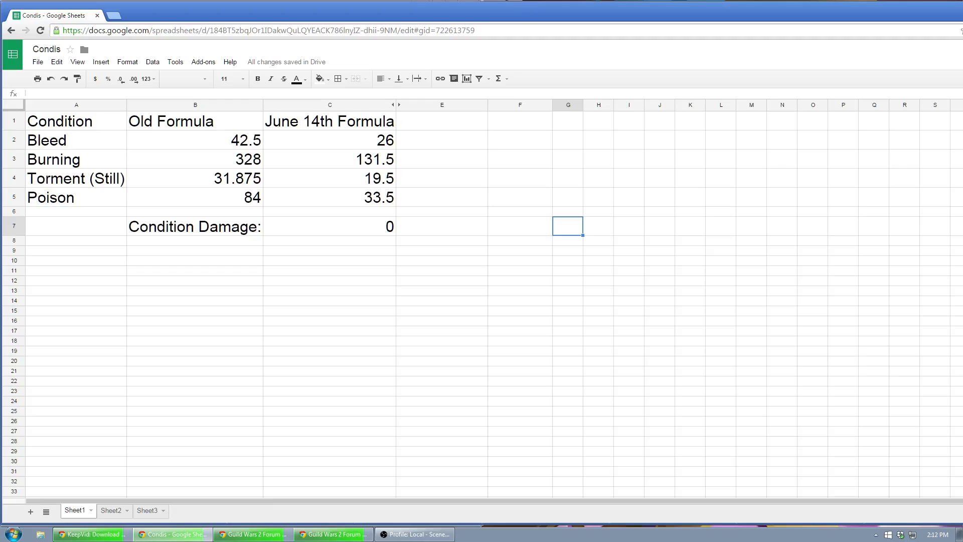
Step: Set Condition Damage in C7 to 750 and compare the old and June 14th Bleed formulas in B2 and C2
left_click(53, 159)
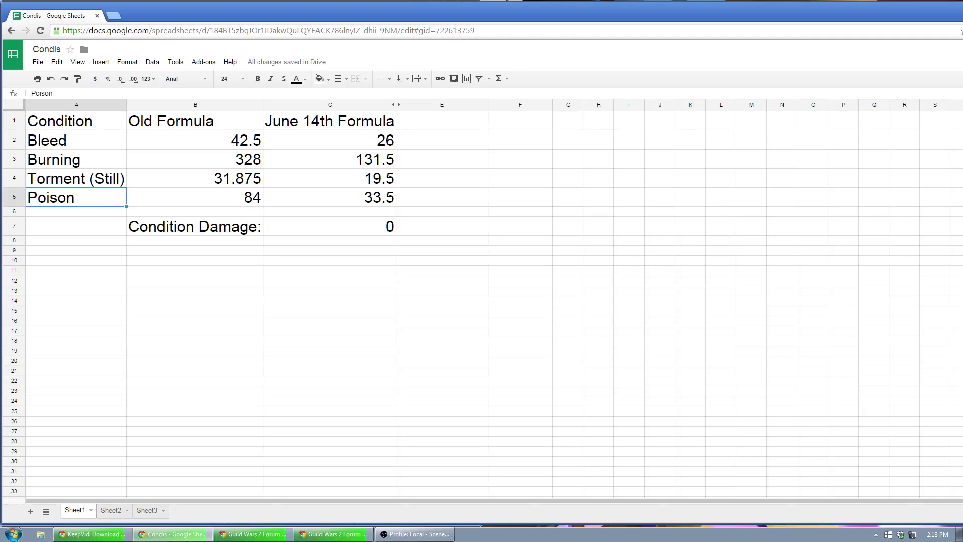
left_click(329, 226)
type("750")
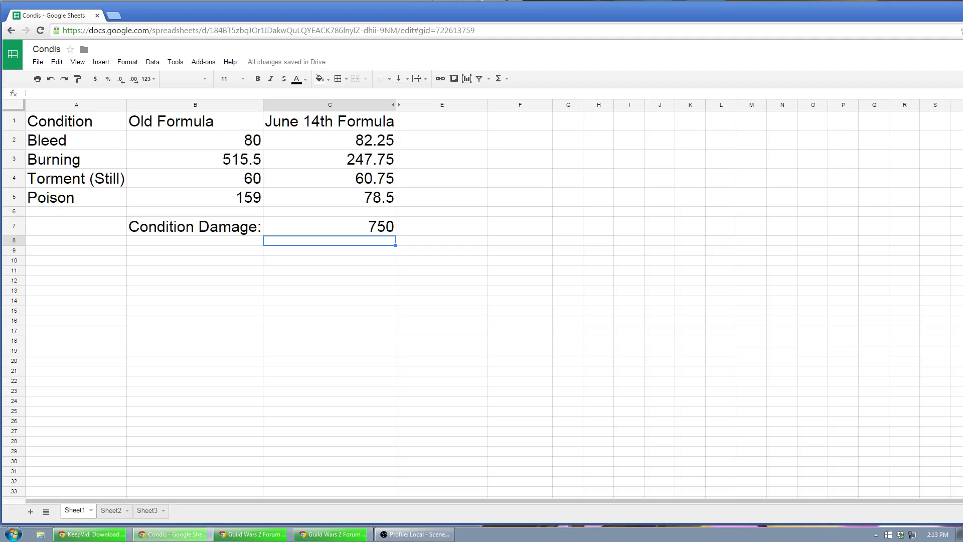
left_click(195, 141)
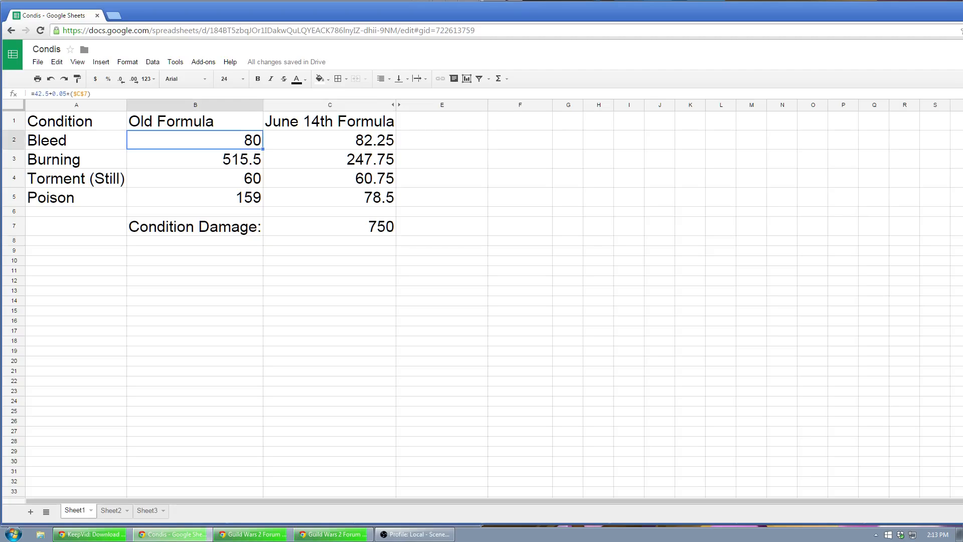
left_click(330, 141)
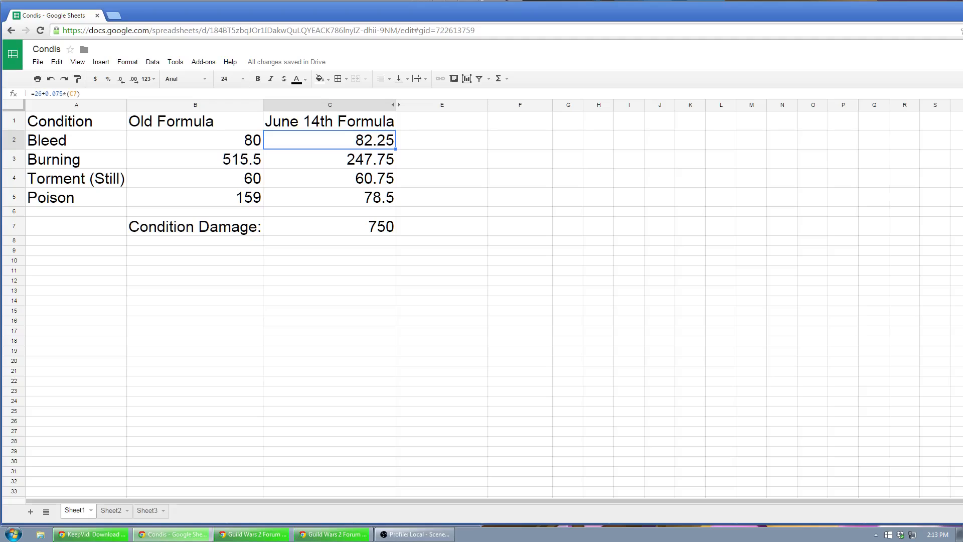
left_click(195, 140)
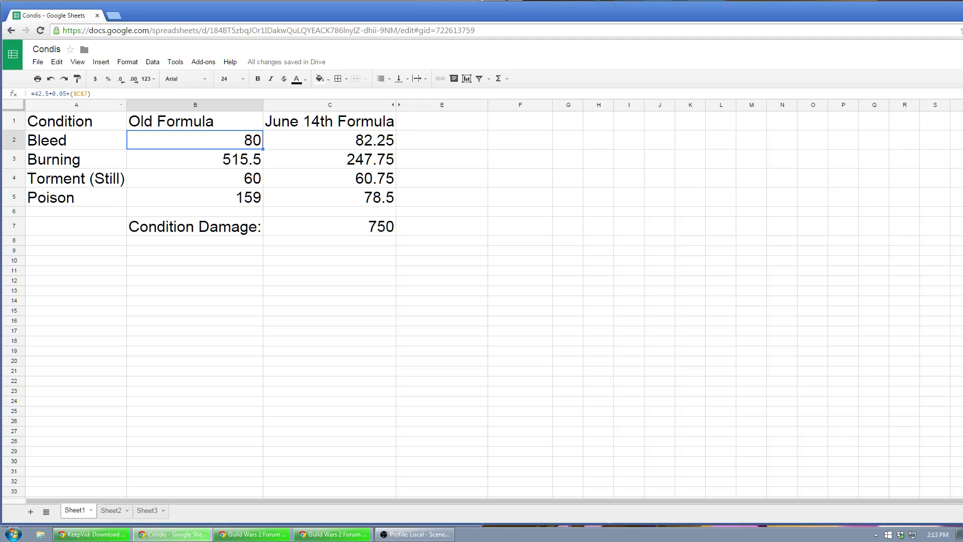
left_click(329, 140)
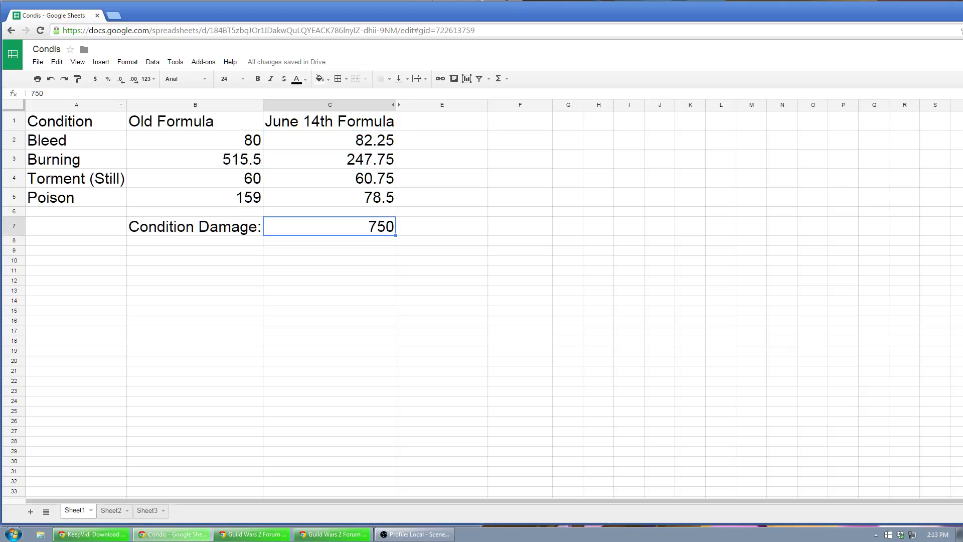
Step: Try Condition Damage 1700 and add a Bleed ratio formula =C2/B2 in B11
type("1700")
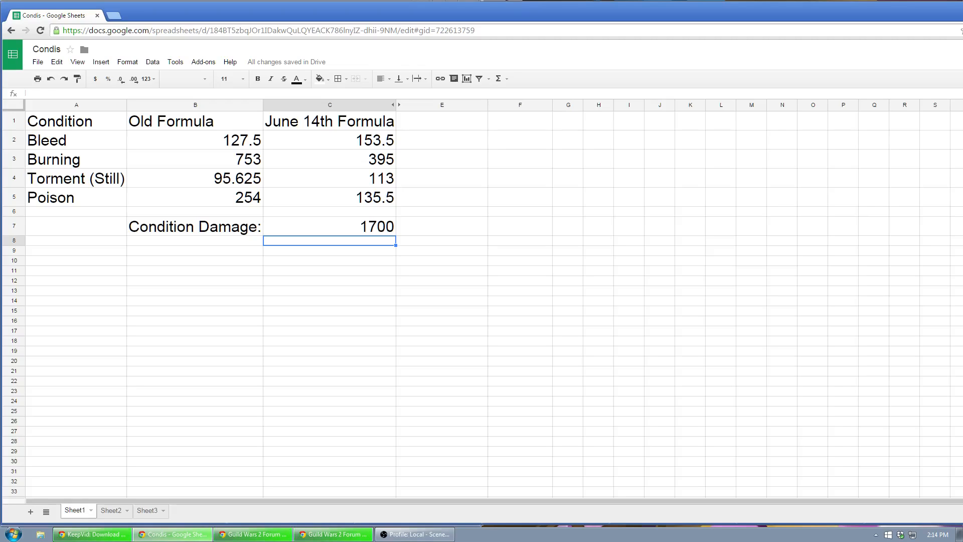
left_click(195, 270)
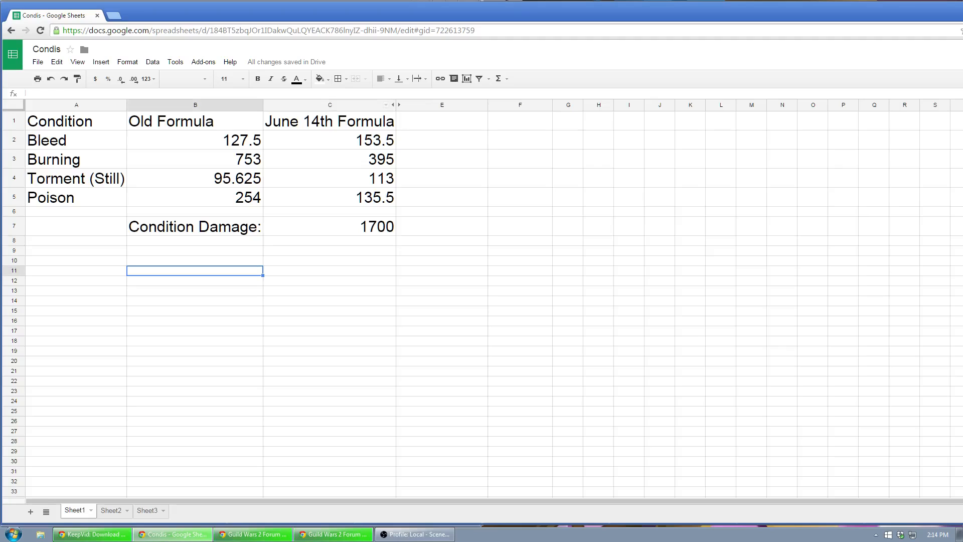
type("=C2")
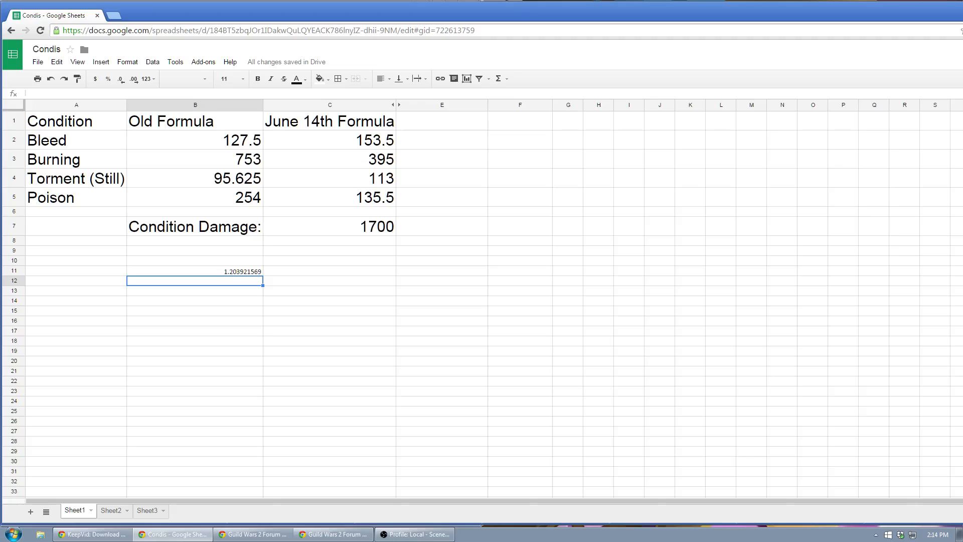
Step: Recalculate the comparison at Condition Damage 2100, then 1200
left_click(329, 226)
type("2100")
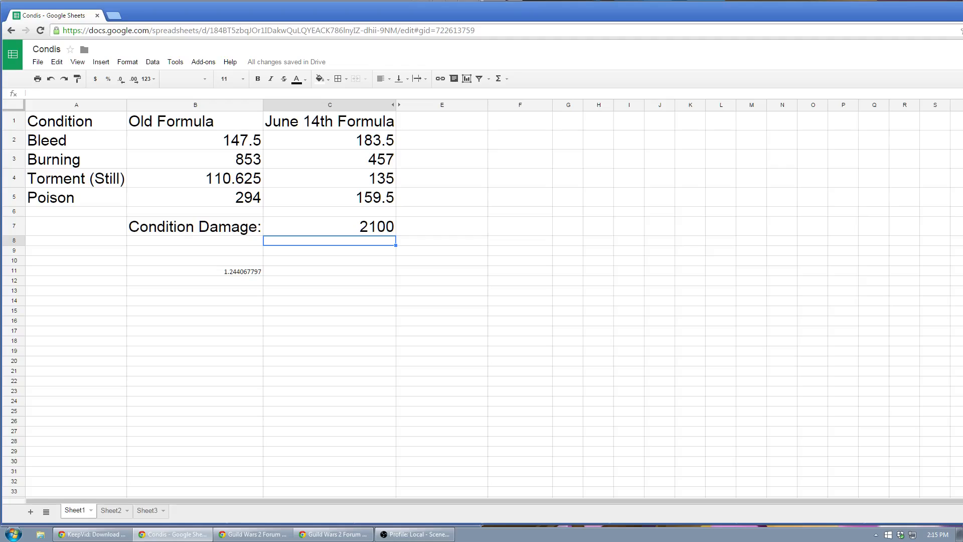
left_click(329, 226)
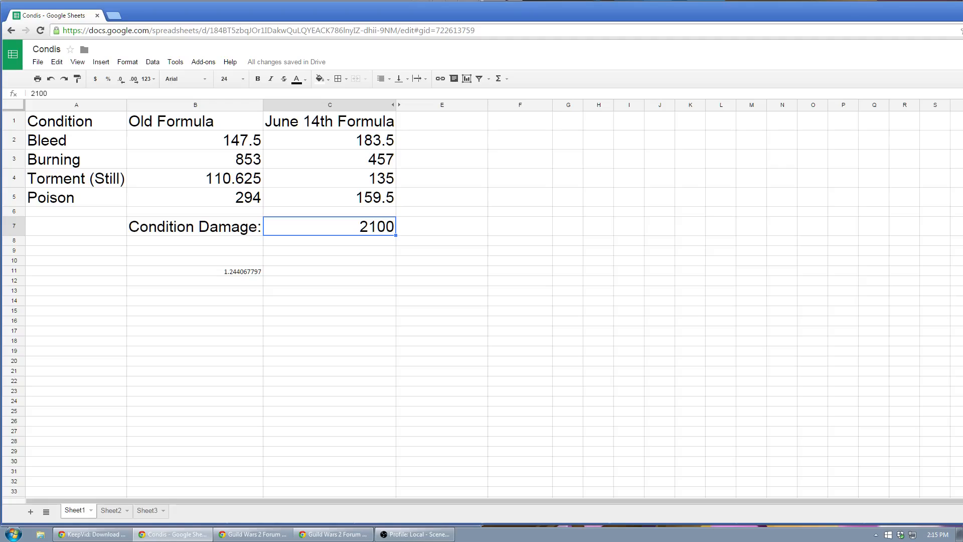
type("1200")
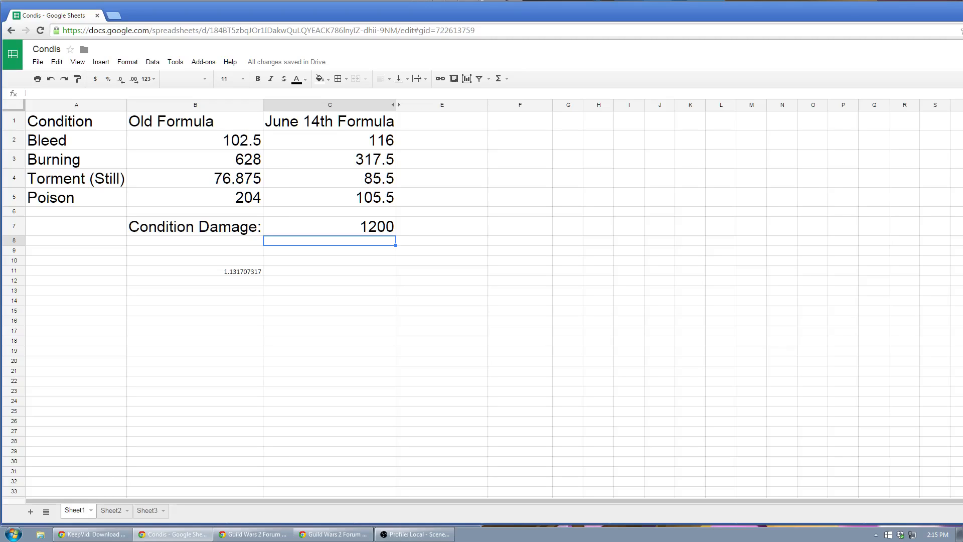
left_click(253, 534)
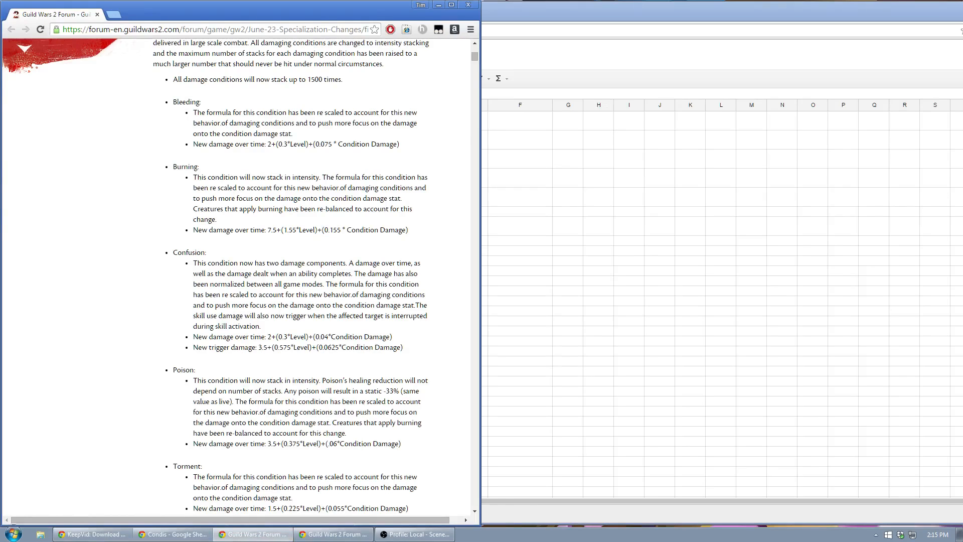
left_click(173, 534)
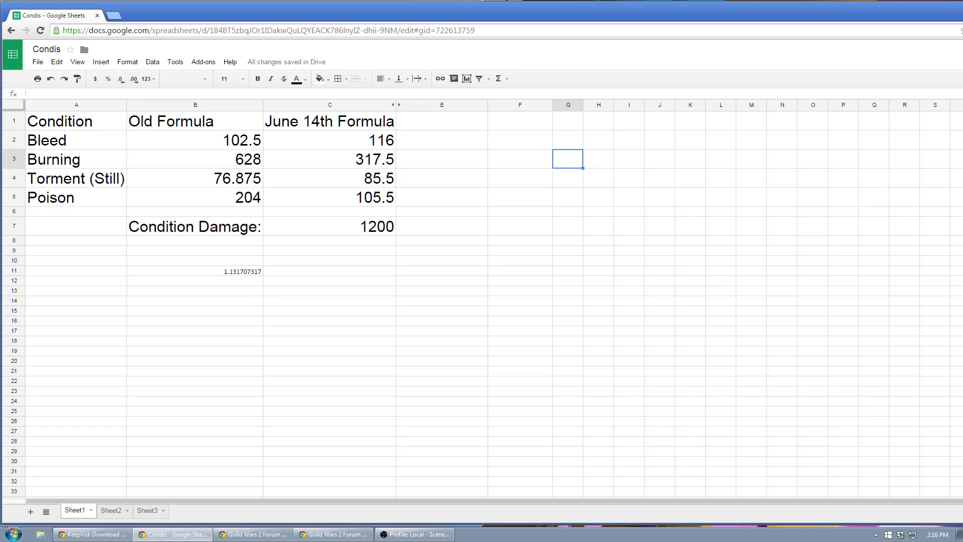
Step: Recalculate at Condition Damage 700, then 680, and bring up the forum pages
left_click(329, 225)
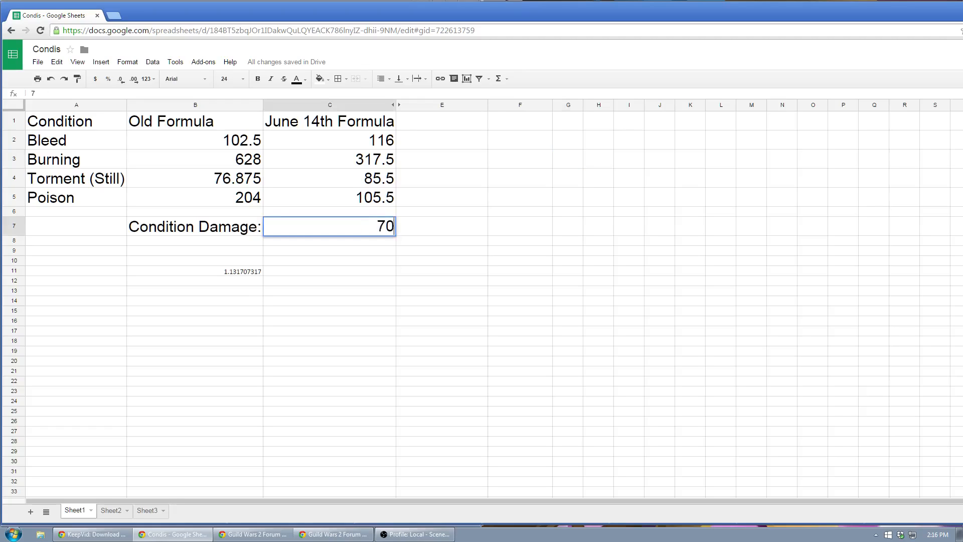
type("700")
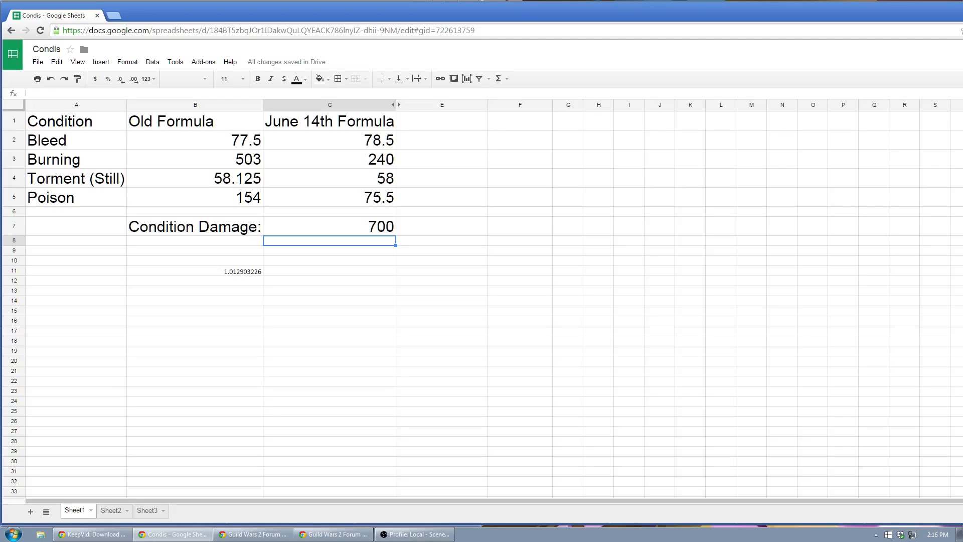
left_click(329, 226)
type("680")
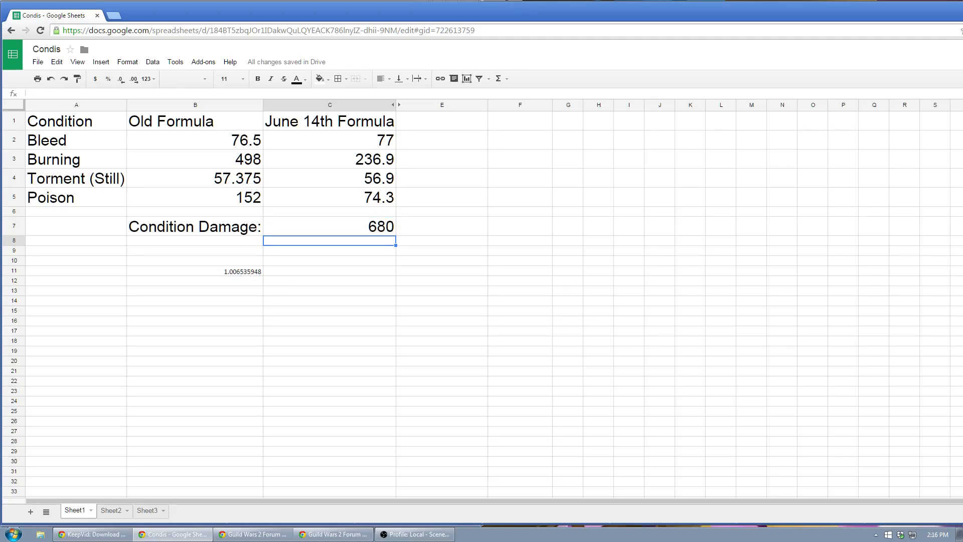
left_click(329, 226)
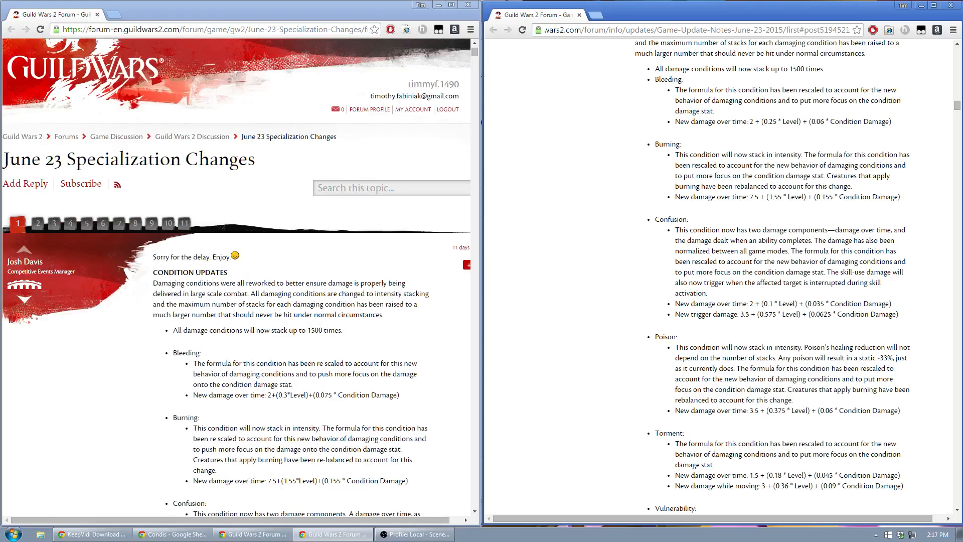
Step: Scroll both posts to the Bleeding section and select the 0.075 Bleeding coefficient
scroll("down", 3)
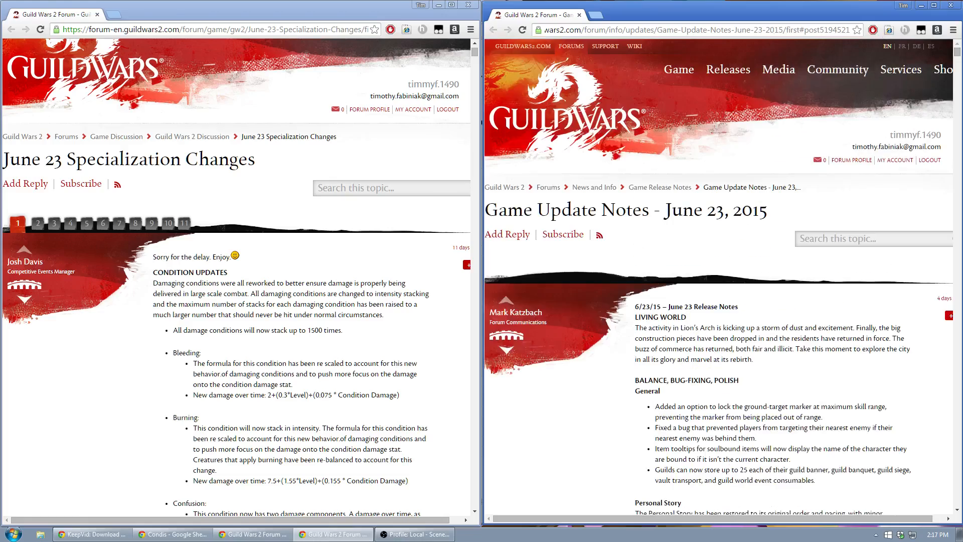
scroll("down", 3)
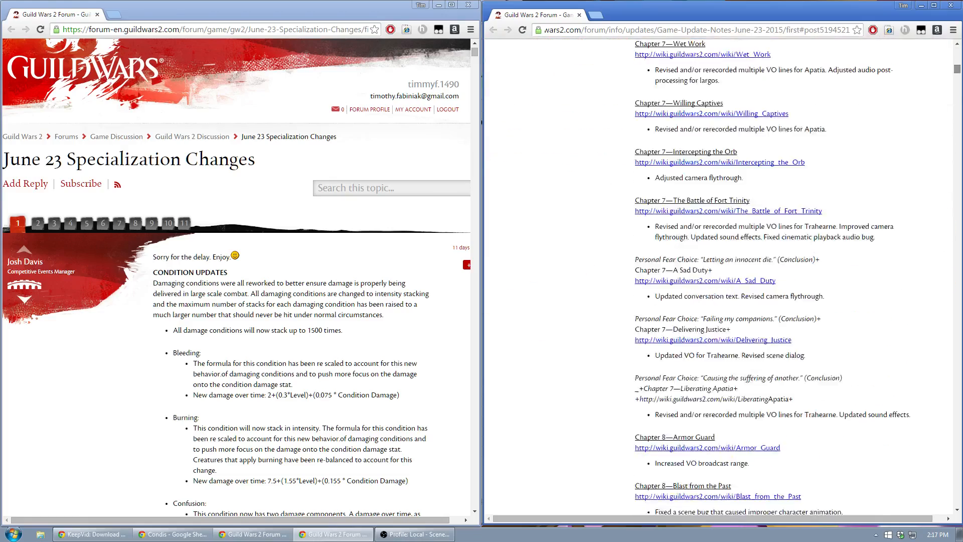
scroll("down", 3)
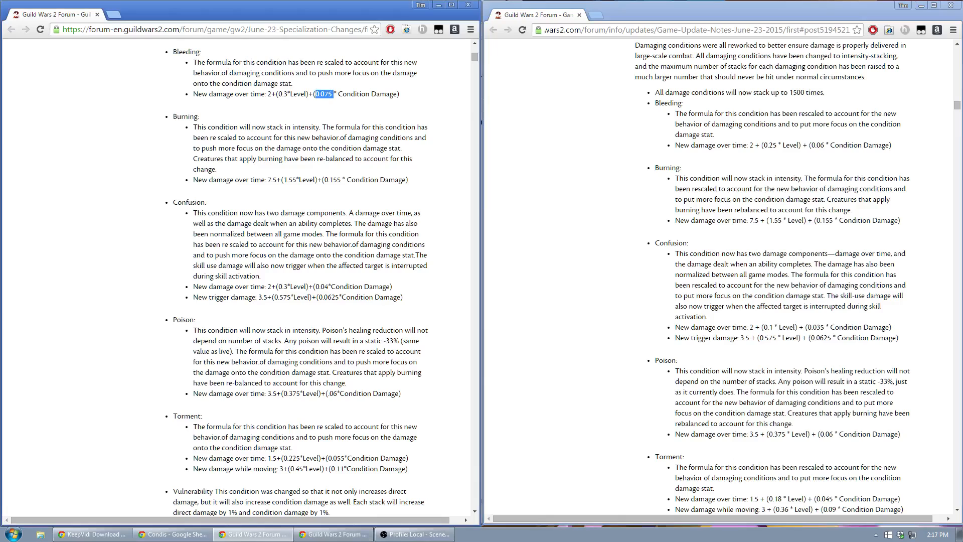
double_click(828, 144)
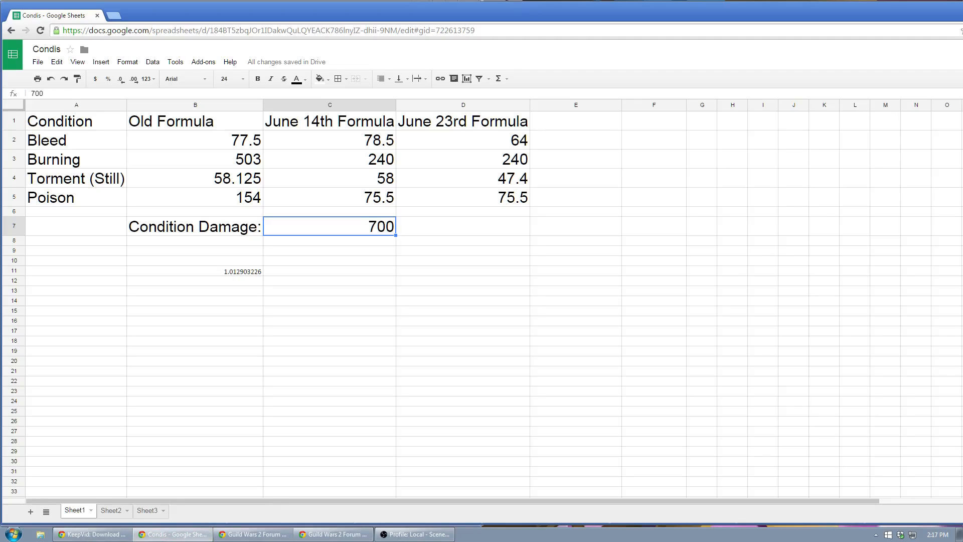
Step: Enter 750 as the Condition Damage in C7
type("750")
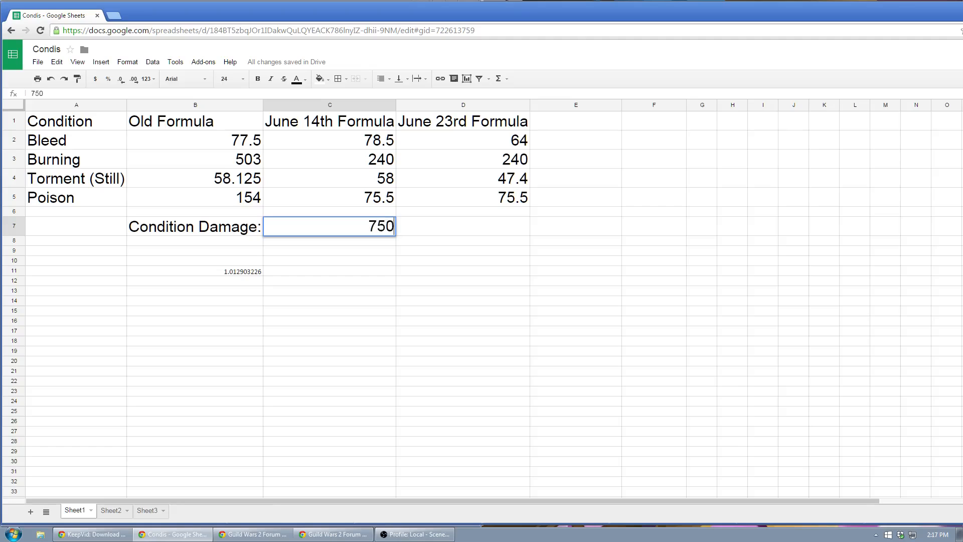
Step: Confirm Condition Damage 750, then recalculate the comparison at 1200
key("enter")
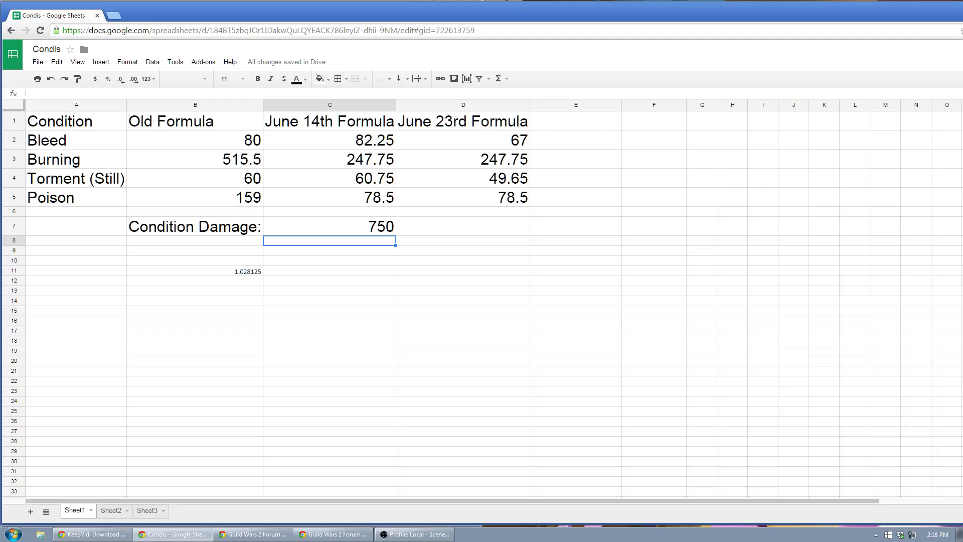
left_click(330, 226)
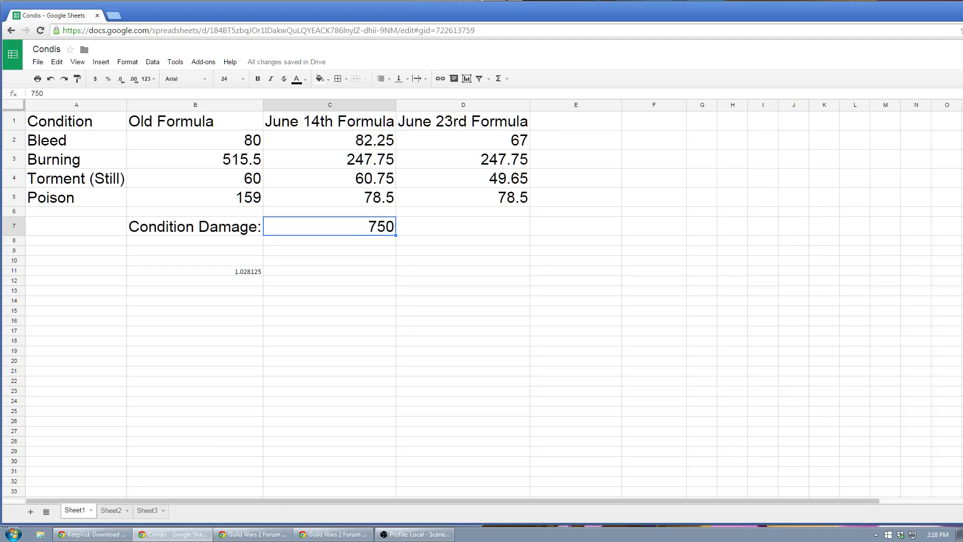
type("1200")
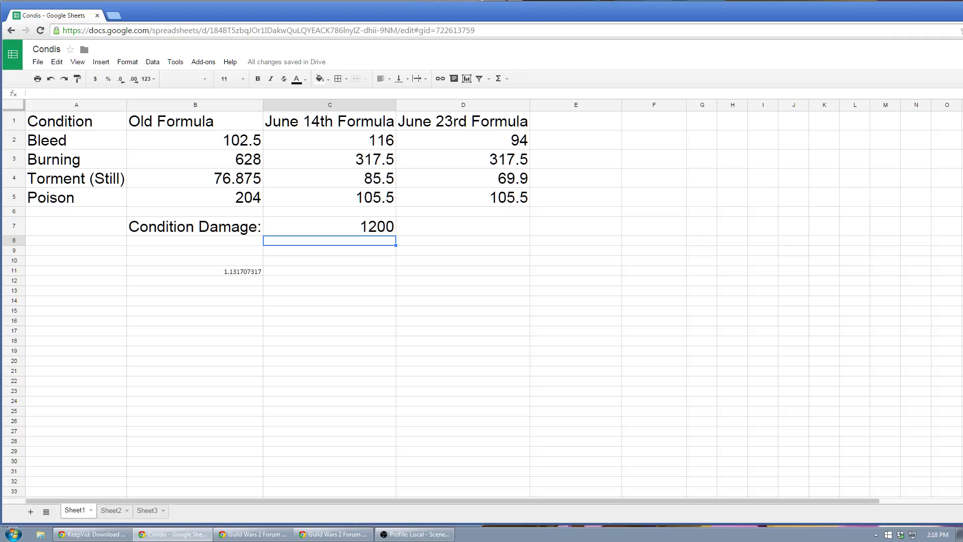
left_click(329, 225)
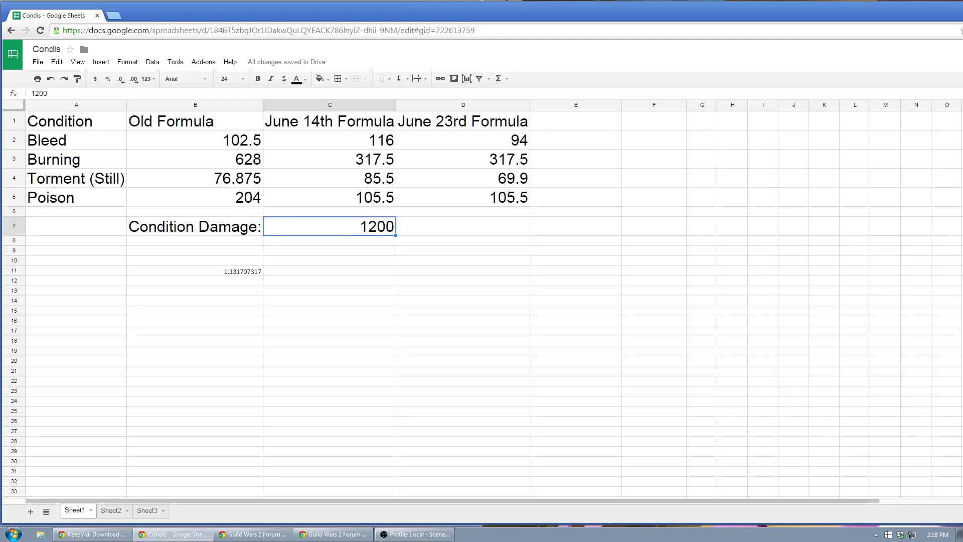
Step: Recalculate at Condition Damage 1700 and 2100, then return to 700
type("1700")
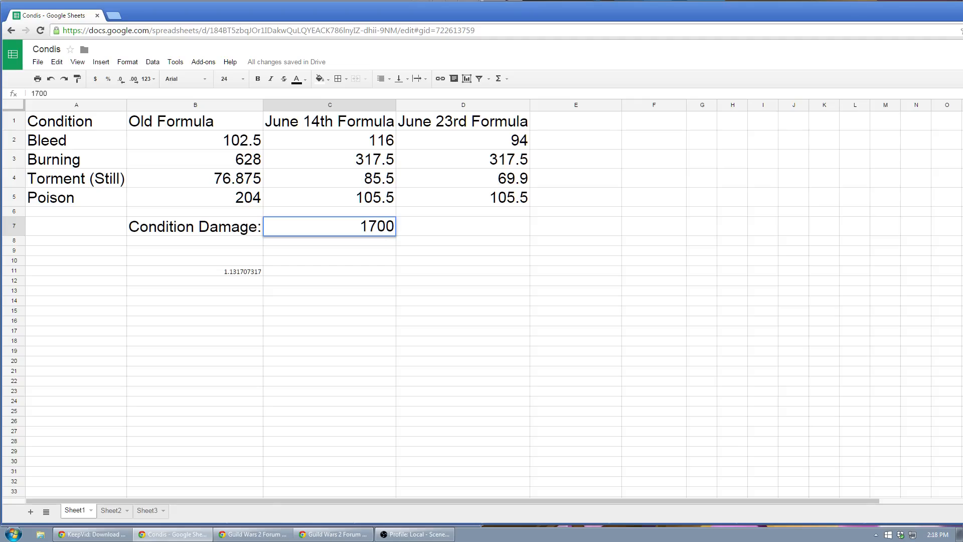
key("enter")
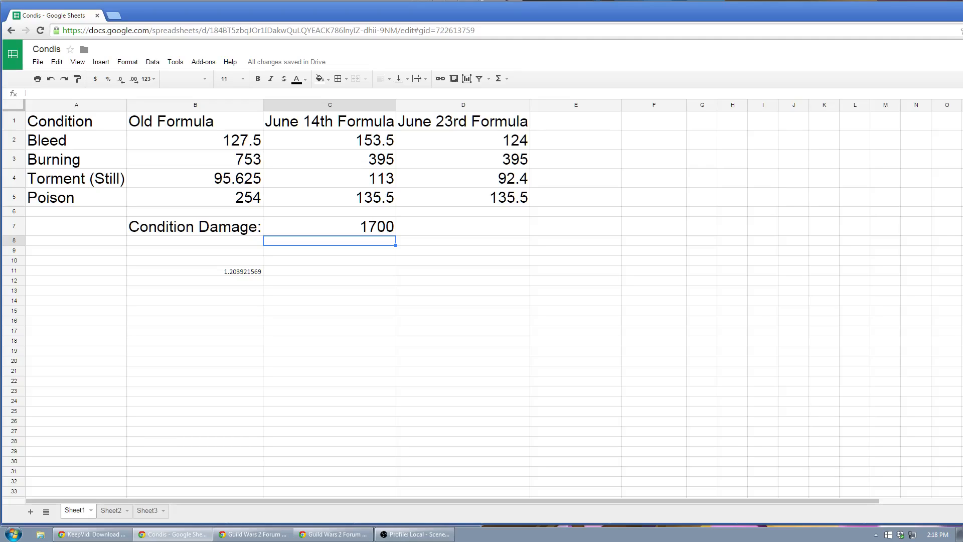
type("2100")
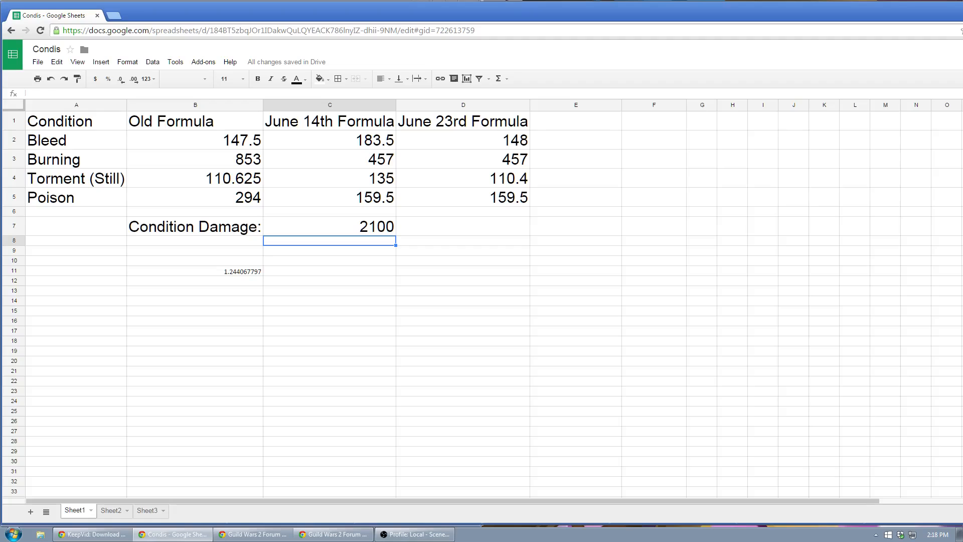
left_click(329, 226)
type("700")
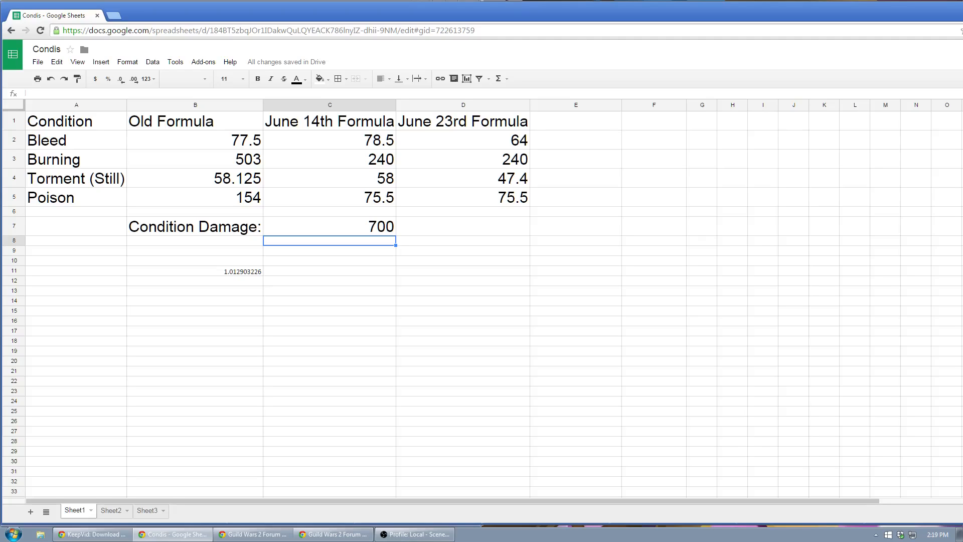
Step: Add a vulnerability-boosted Bleed ratio =(1.25*D2)/B2 in D9
left_click(463, 140)
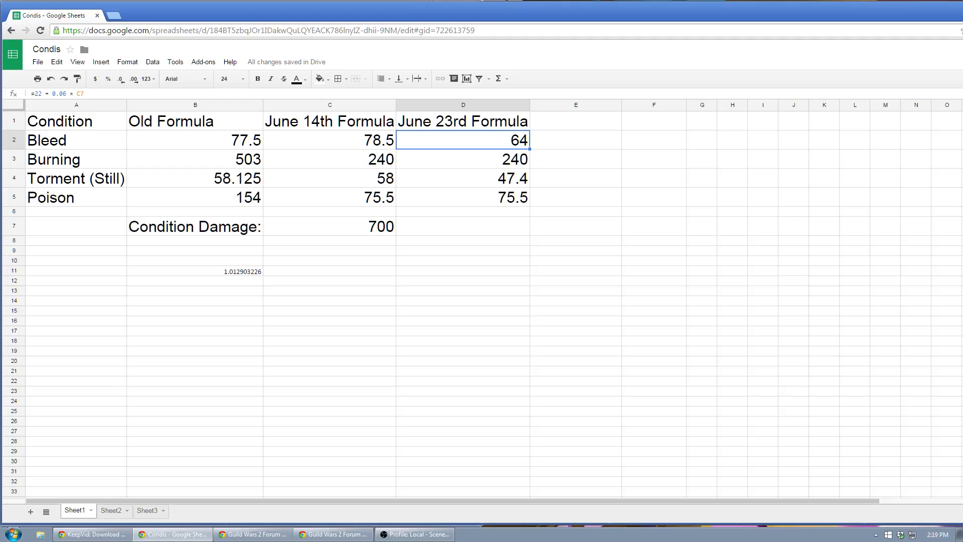
left_click(463, 250)
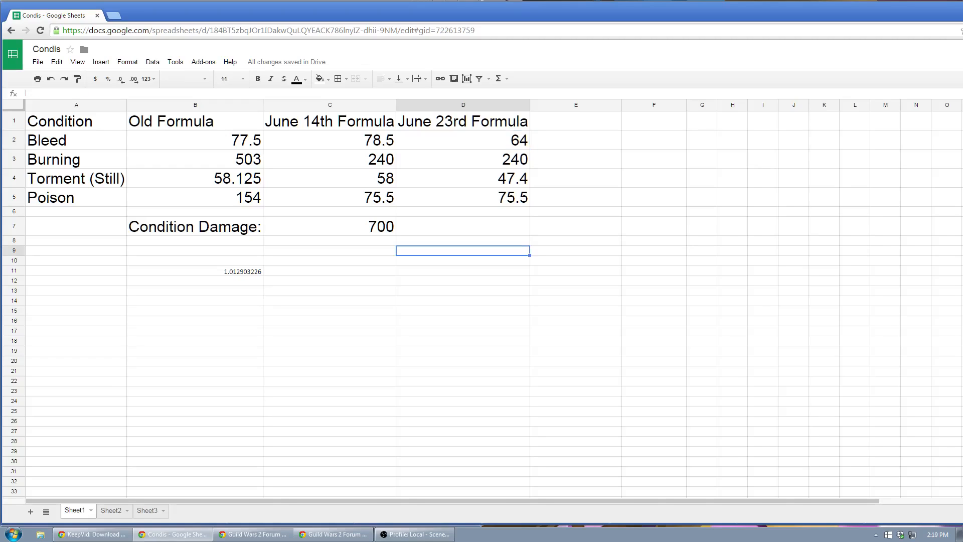
type("=")
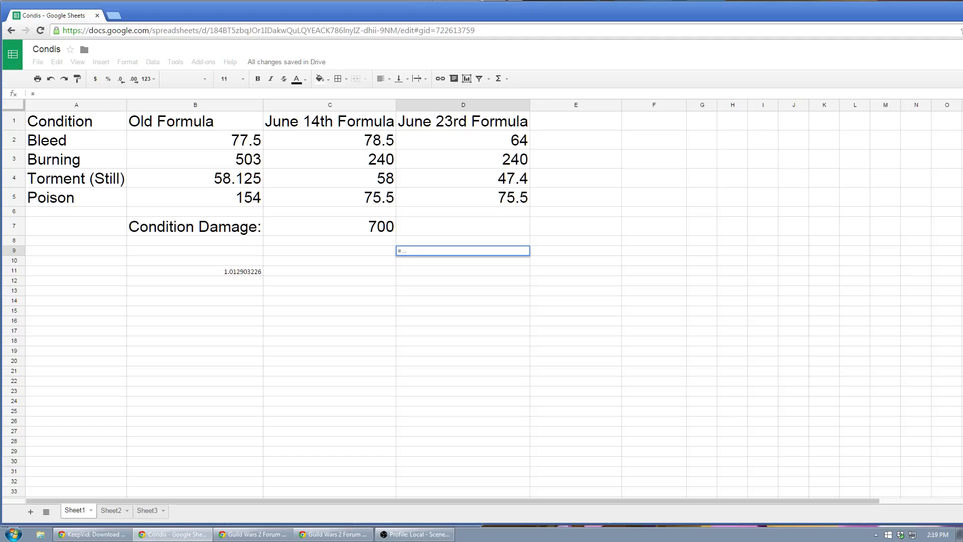
type("1.25*D2")
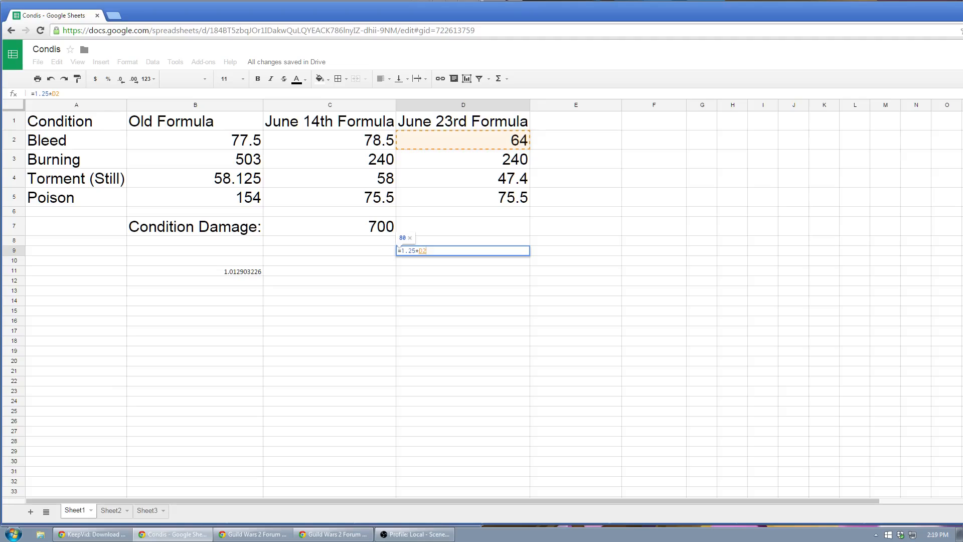
type(")/")
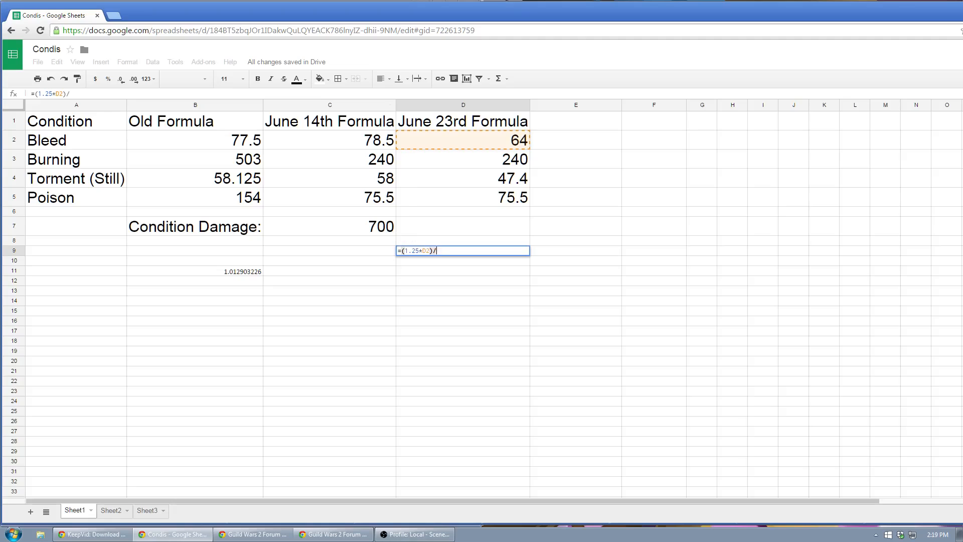
key("enter")
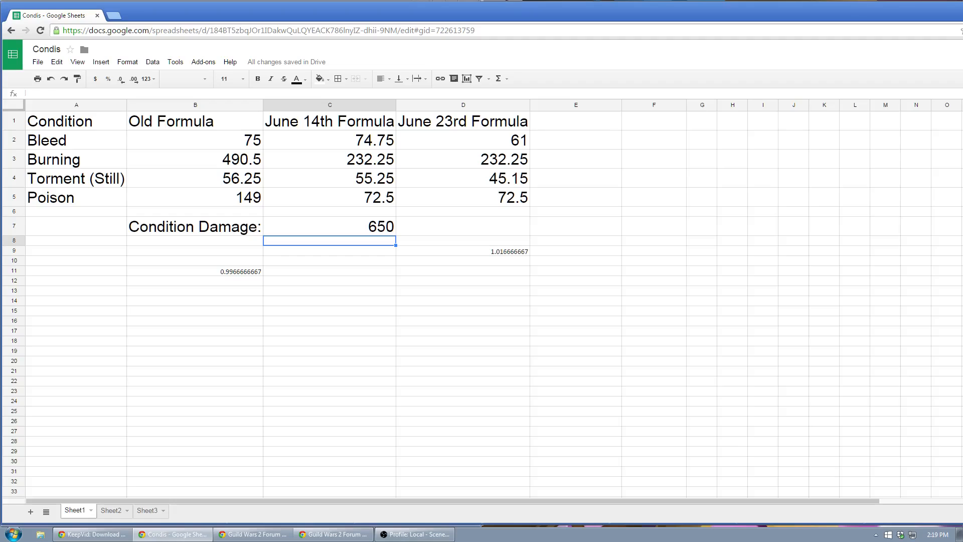
Step: Raise Condition Damage in C7 to 2100 to compare all formula columns and ratios
left_click(329, 226)
type("2100")
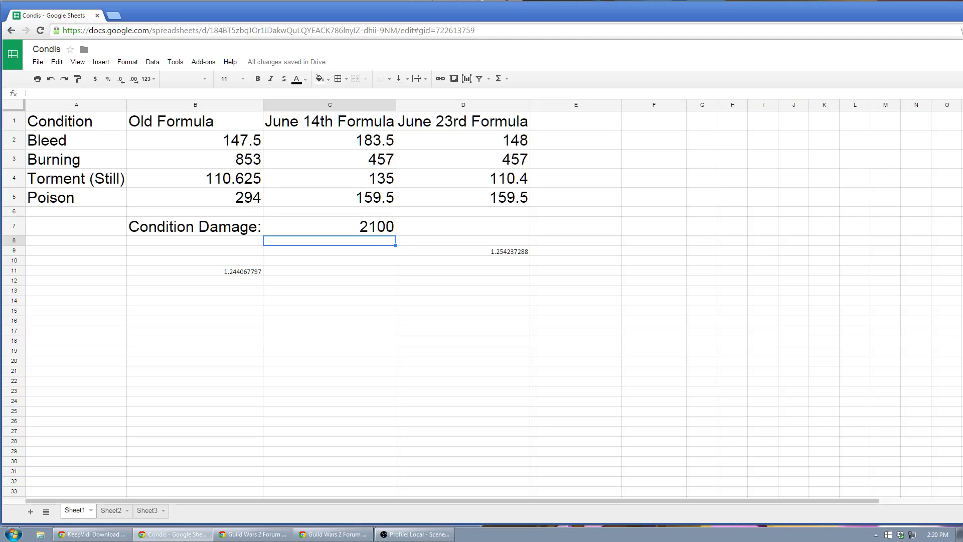
left_click(463, 160)
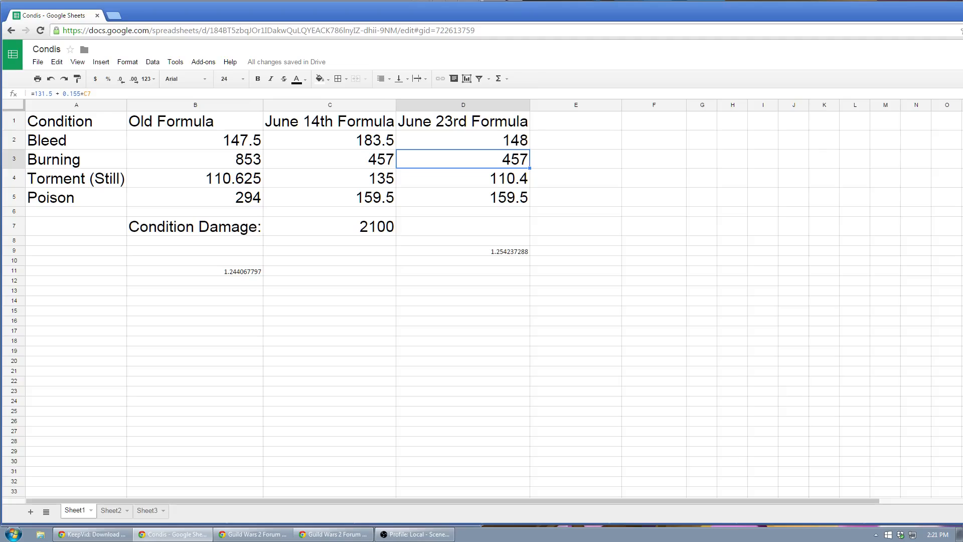
Step: Edit the June 23rd Bleed formula in D2 to =25 + 0.065 * C7 at Condition Damage 2100
left_click(329, 226)
type("1200")
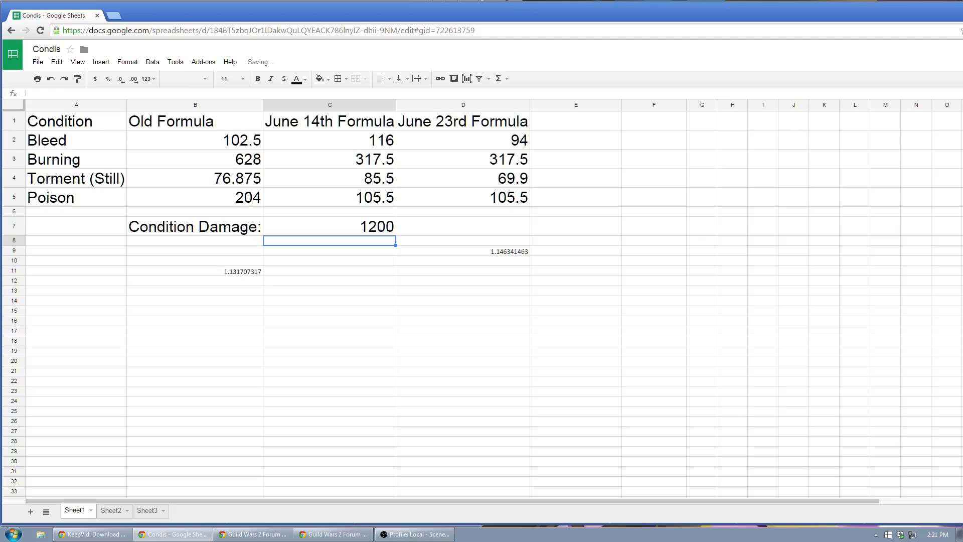
left_click(463, 141)
type("100")
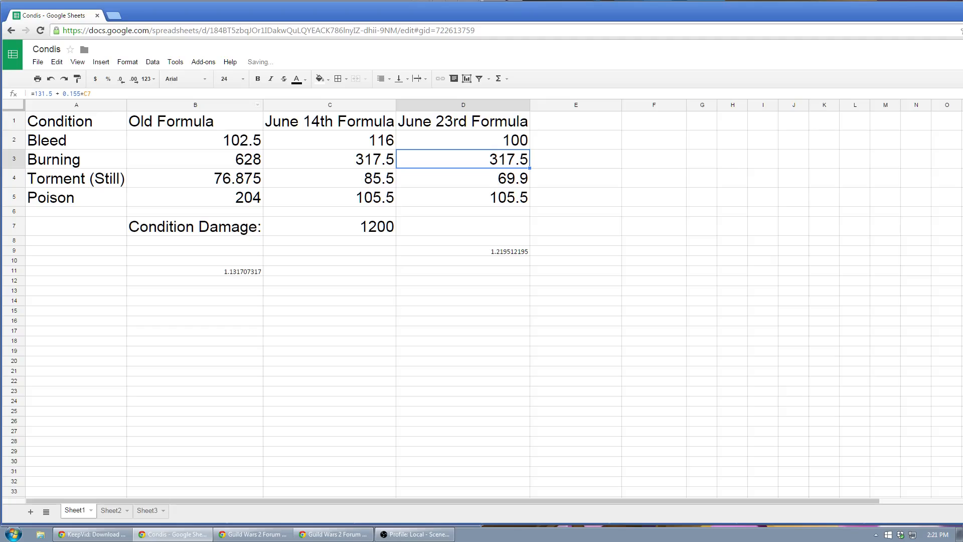
left_click(462, 140)
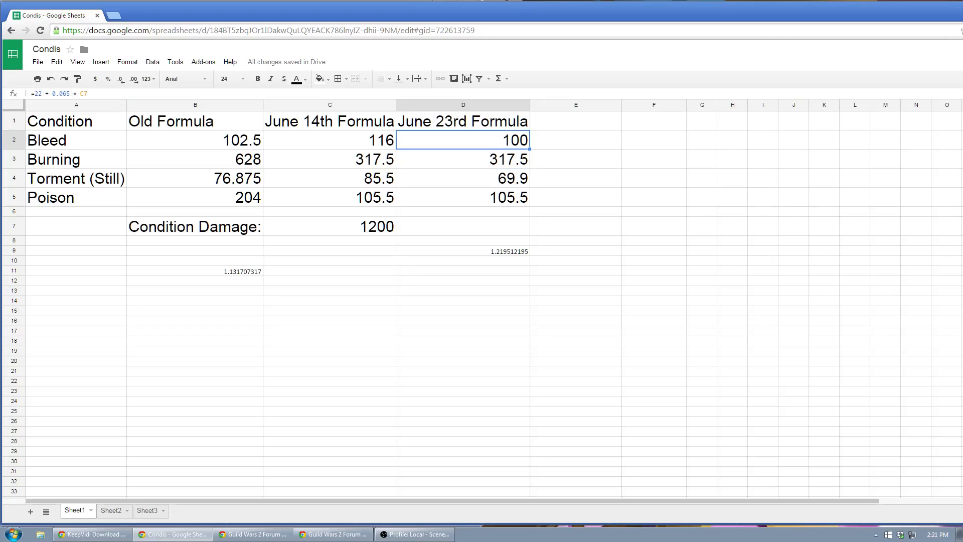
double_click(463, 141)
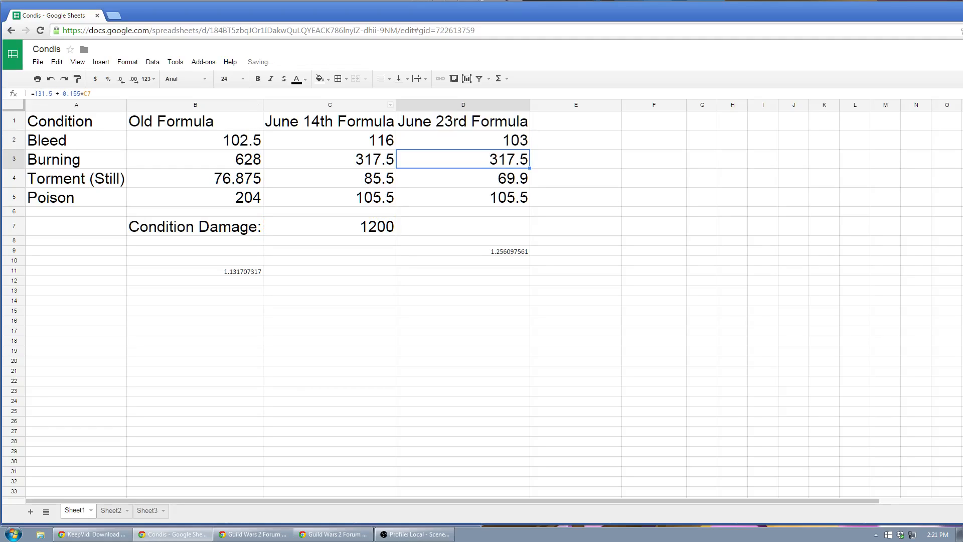
left_click(461, 140)
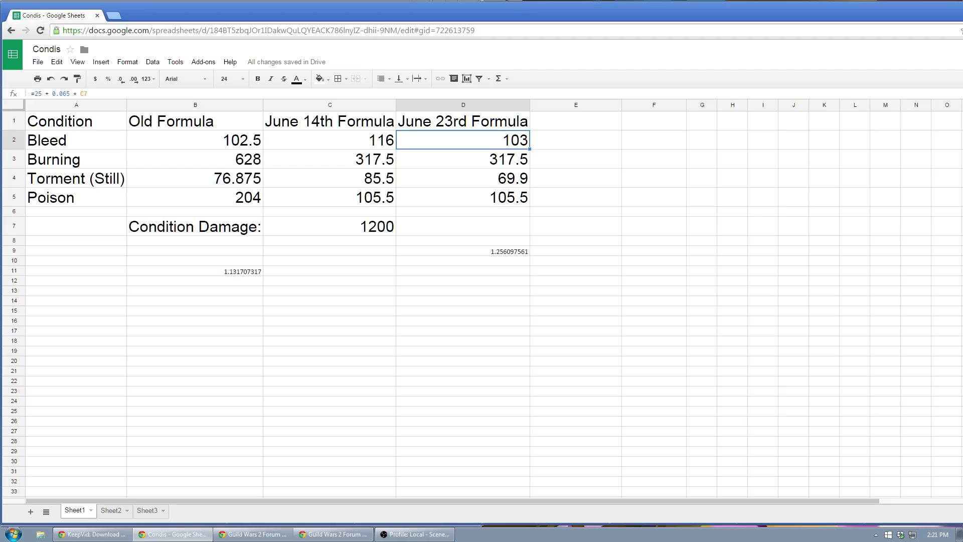
left_click(330, 226)
type("2100")
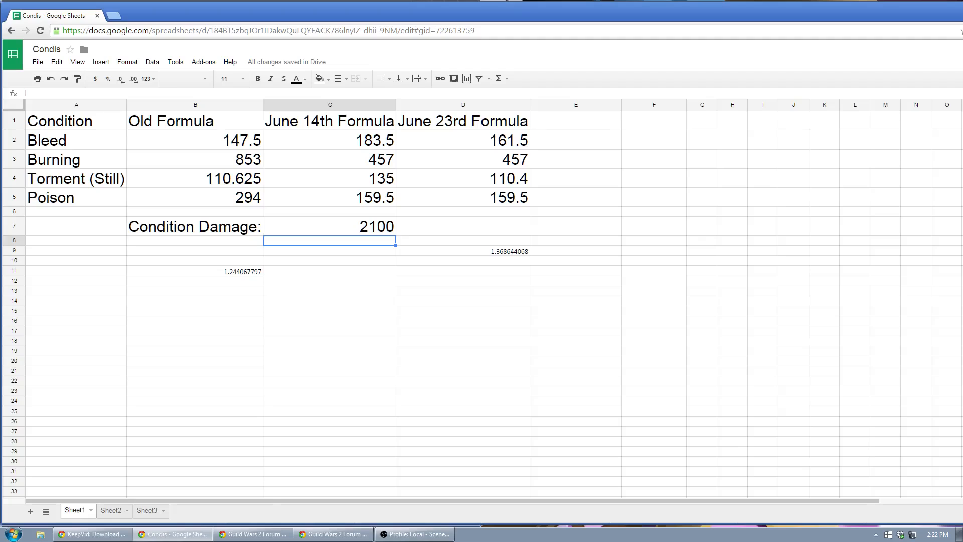
Step: Set Condition Damage to 750 to compare the three formulas at that stat level
left_click(330, 226)
type("750")
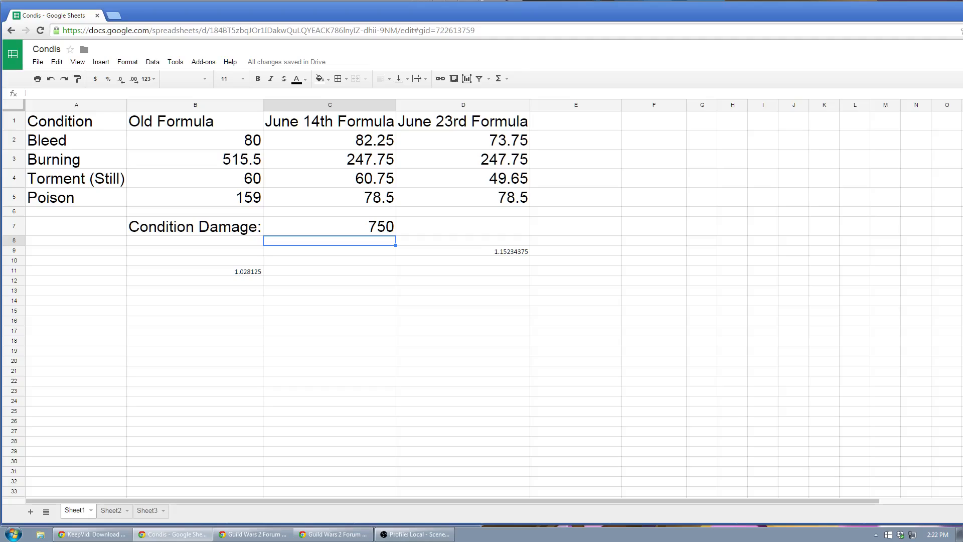
left_click(329, 121)
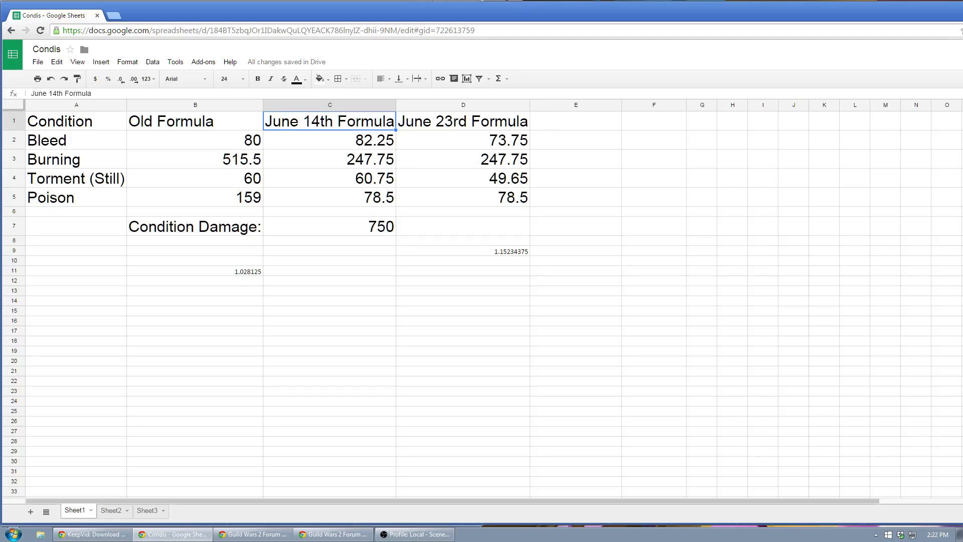